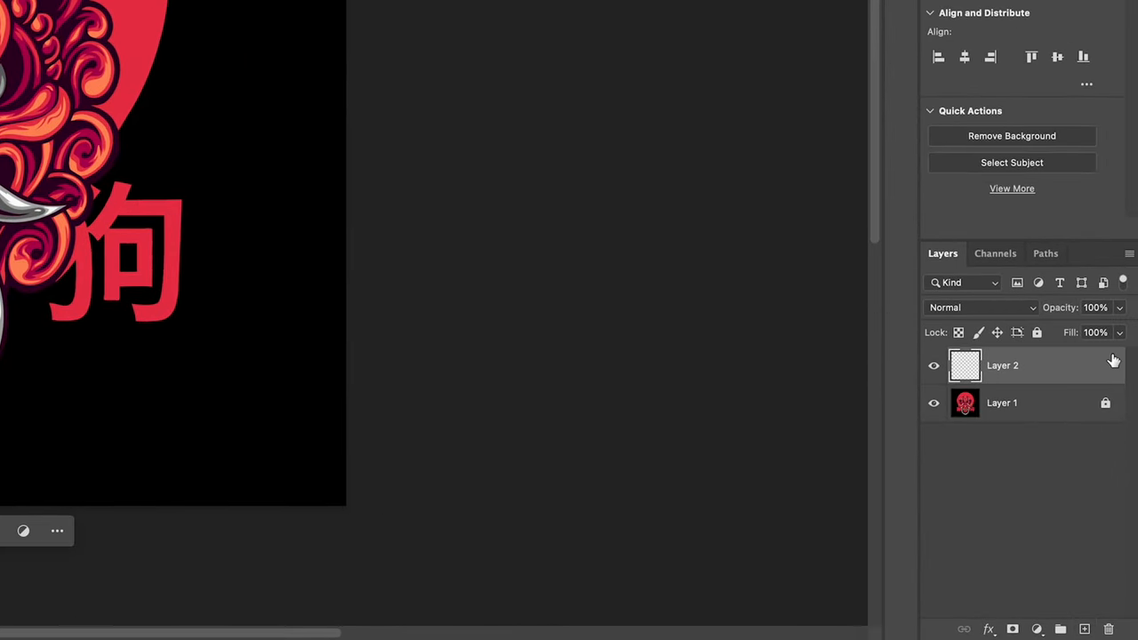
Fill the empty Layer 2 with solid black as a check background.
{"action": "key", "text": "shift+delete"}
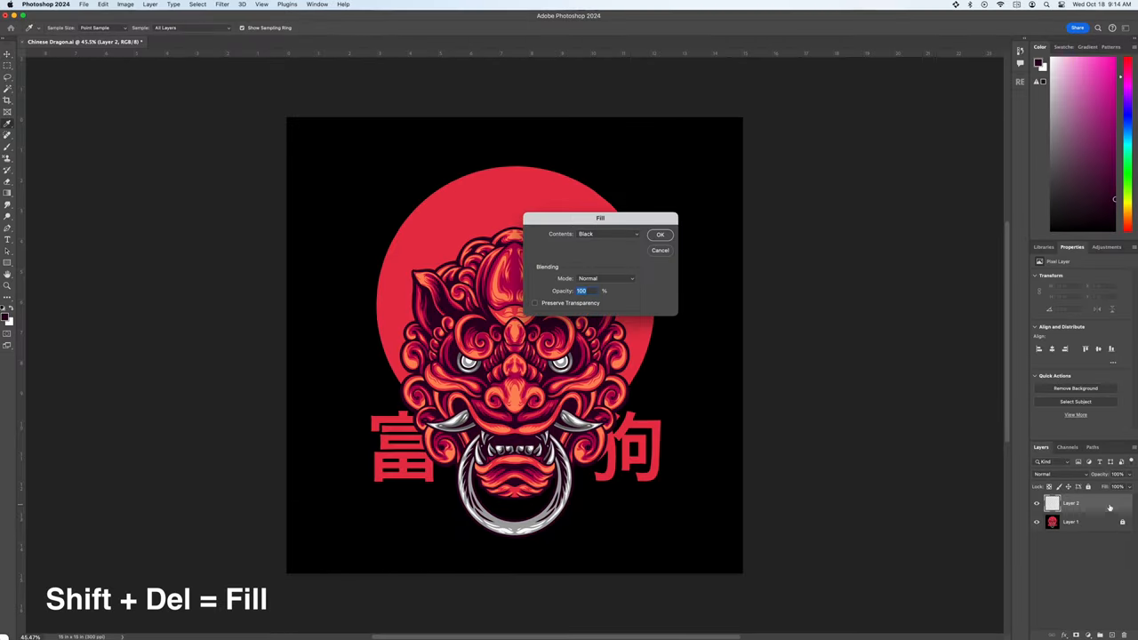
{"action": "left_click", "coordinate": [660, 234]}
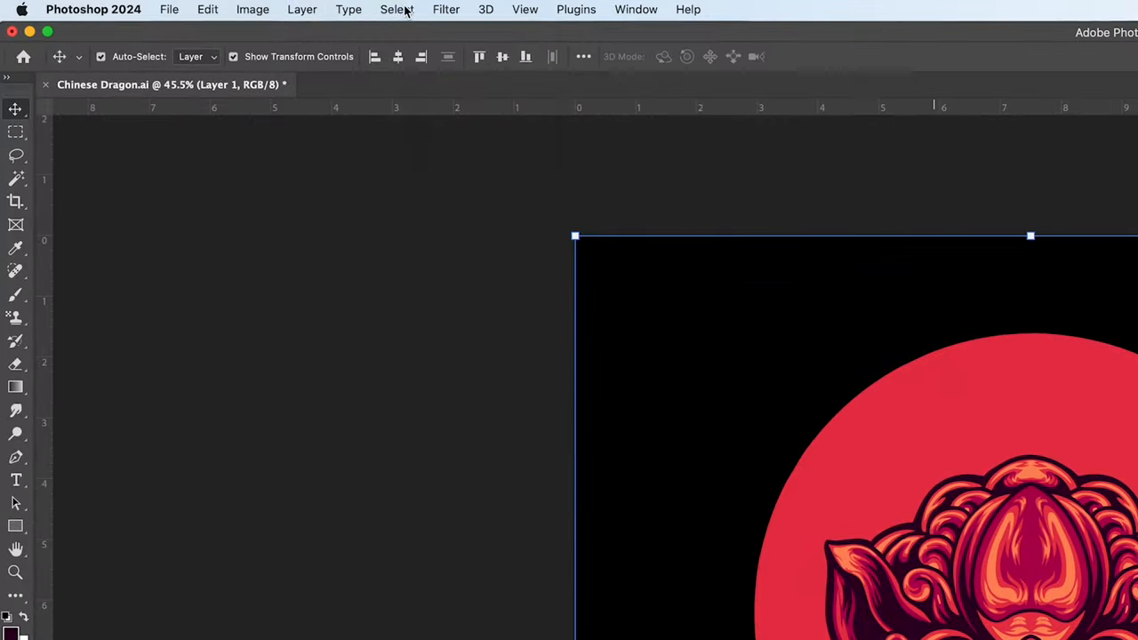
Build a Color Range selection sampling the black, add a dragon colour sample, and invert it.
{"action": "left_click", "coordinate": [397, 9]}
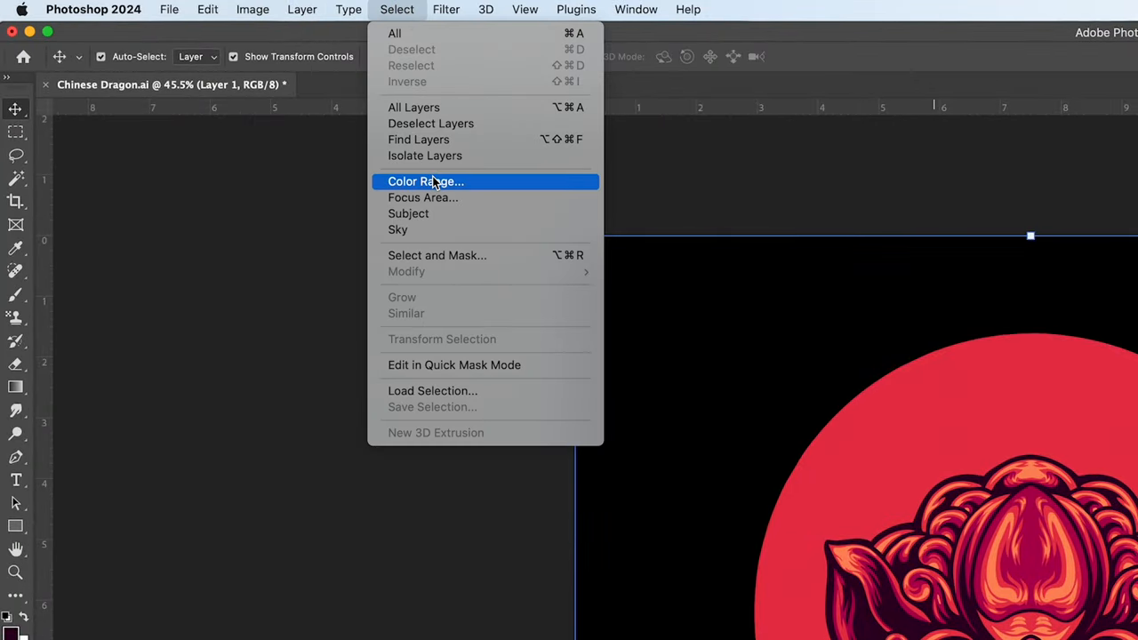
{"action": "left_click", "coordinate": [425, 181]}
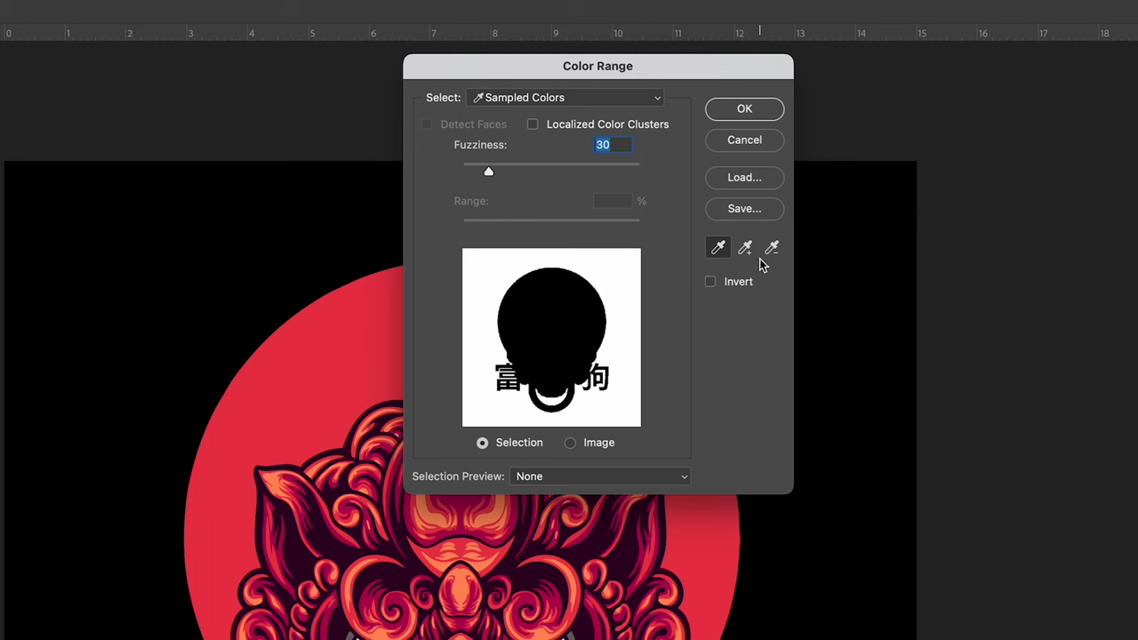
{"action": "left_click", "coordinate": [745, 249]}
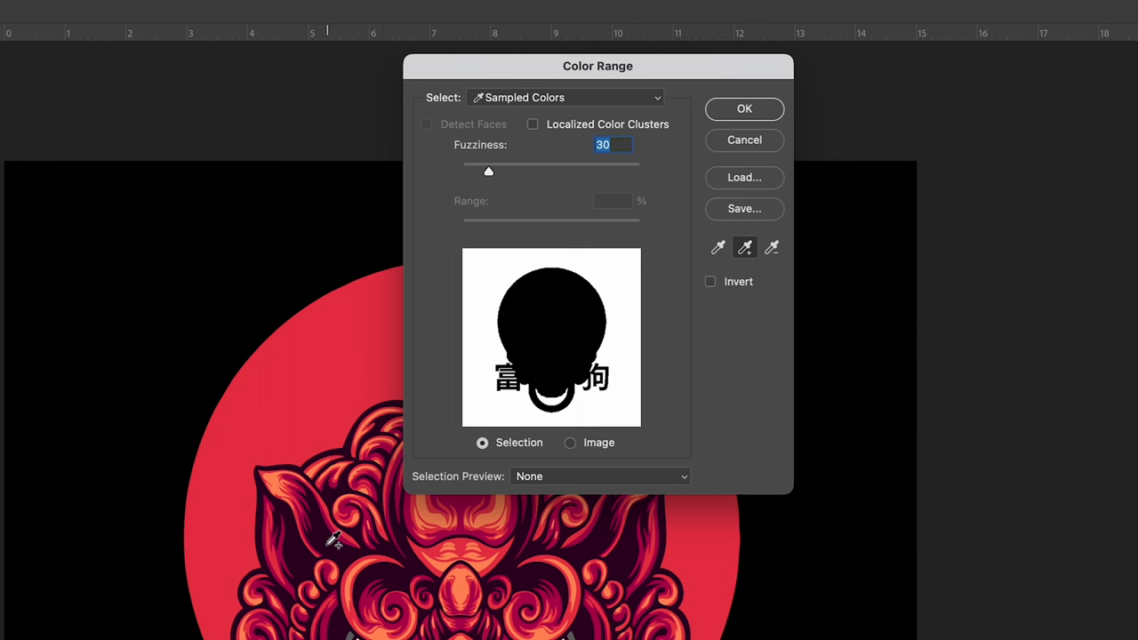
{"action": "left_click", "coordinate": [558, 505]}
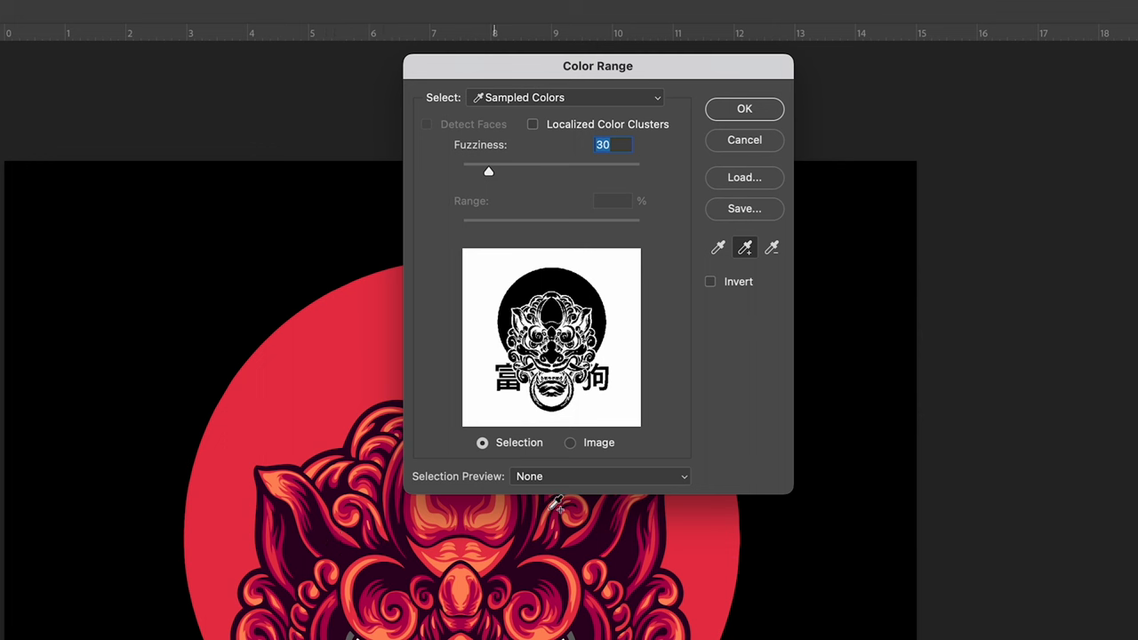
{"action": "mouse_move", "coordinate": [711, 290]}
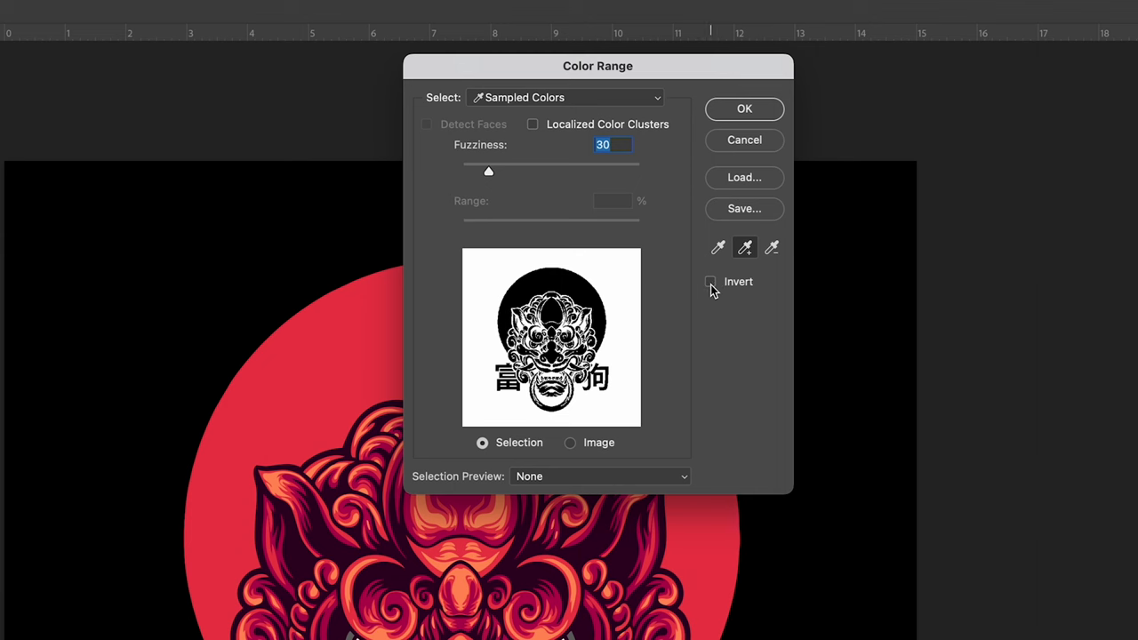
{"action": "left_click", "coordinate": [712, 281]}
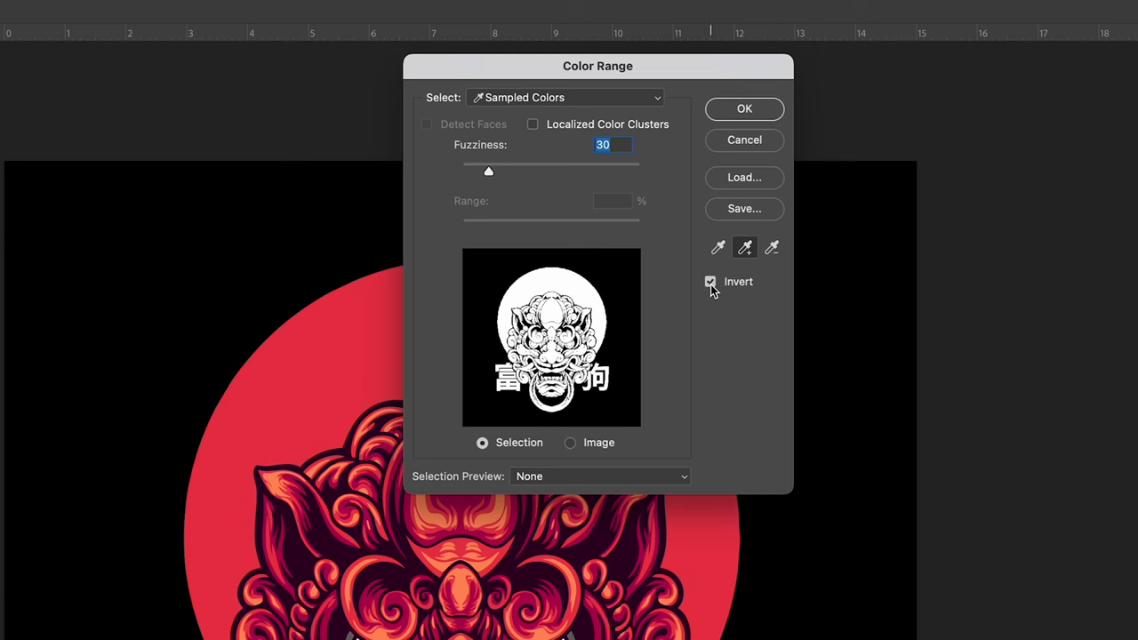
{"action": "left_click", "coordinate": [743, 108]}
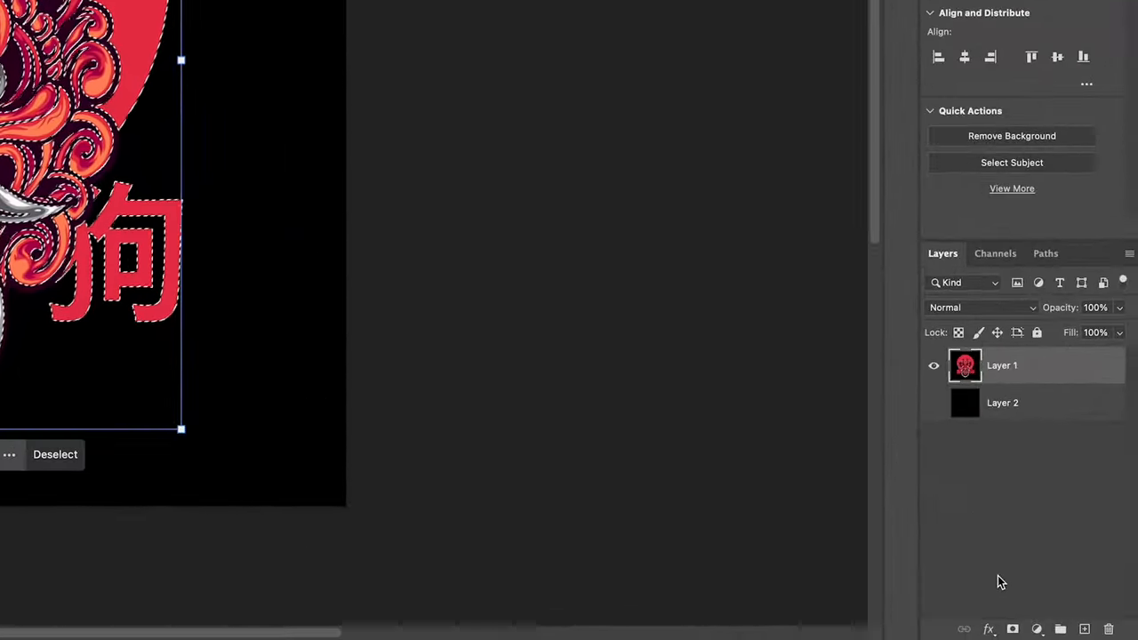
Add a layer mask from the selection and harden it with a Threshold adjustment.
{"action": "left_click", "coordinate": [1012, 629]}
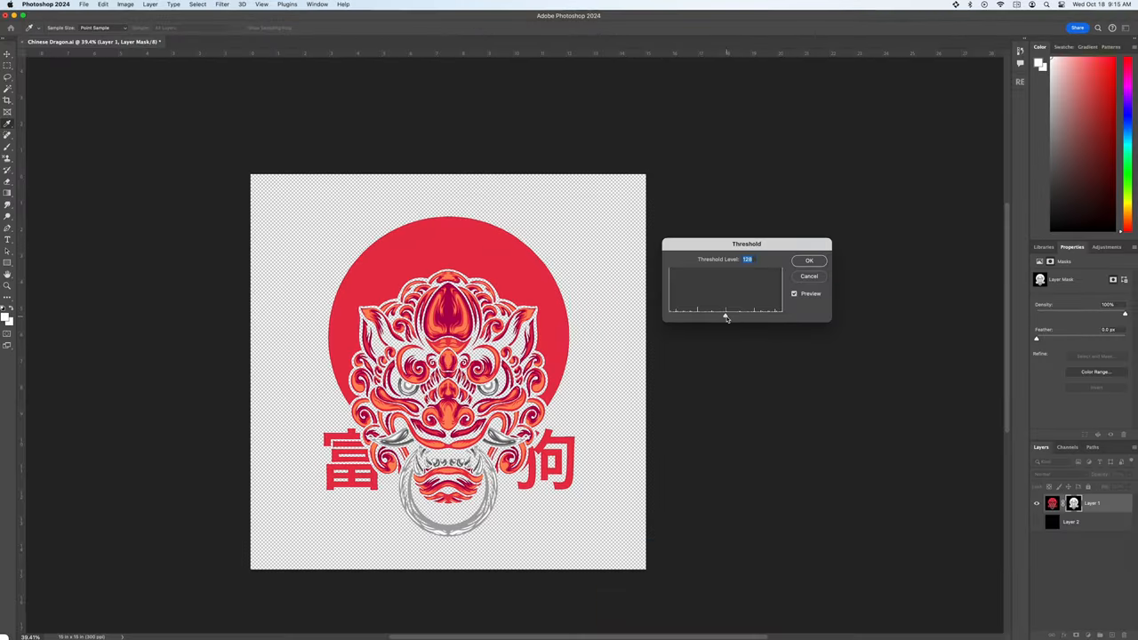
{"action": "left_click", "coordinate": [808, 260]}
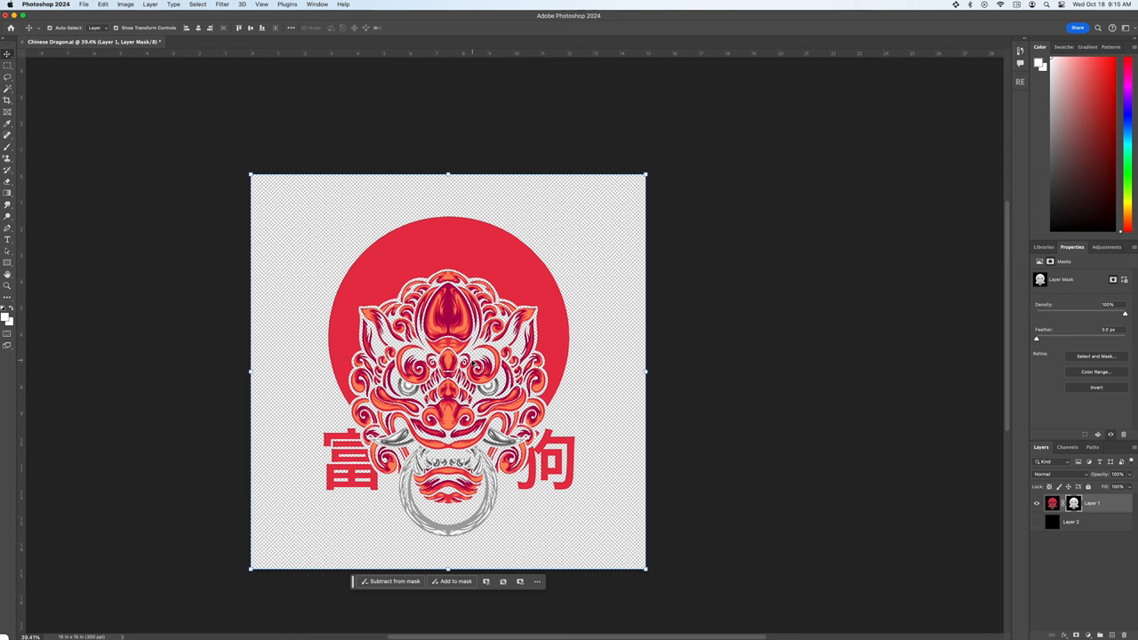
{"action": "left_click", "coordinate": [1037, 522]}
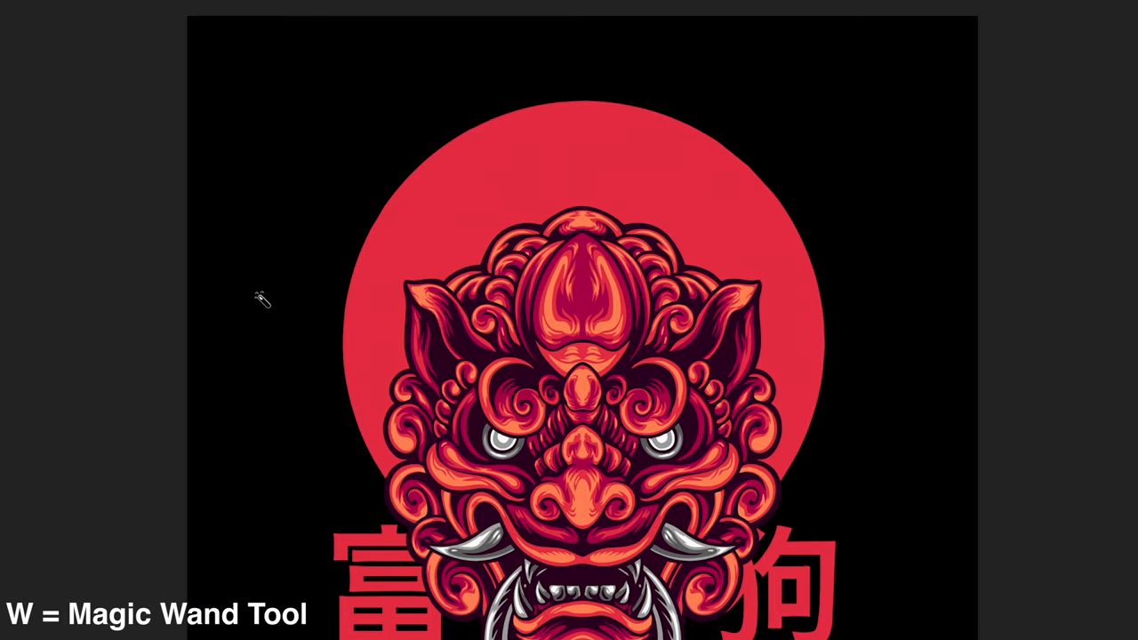
{"action": "mouse_move", "coordinate": [265, 103]}
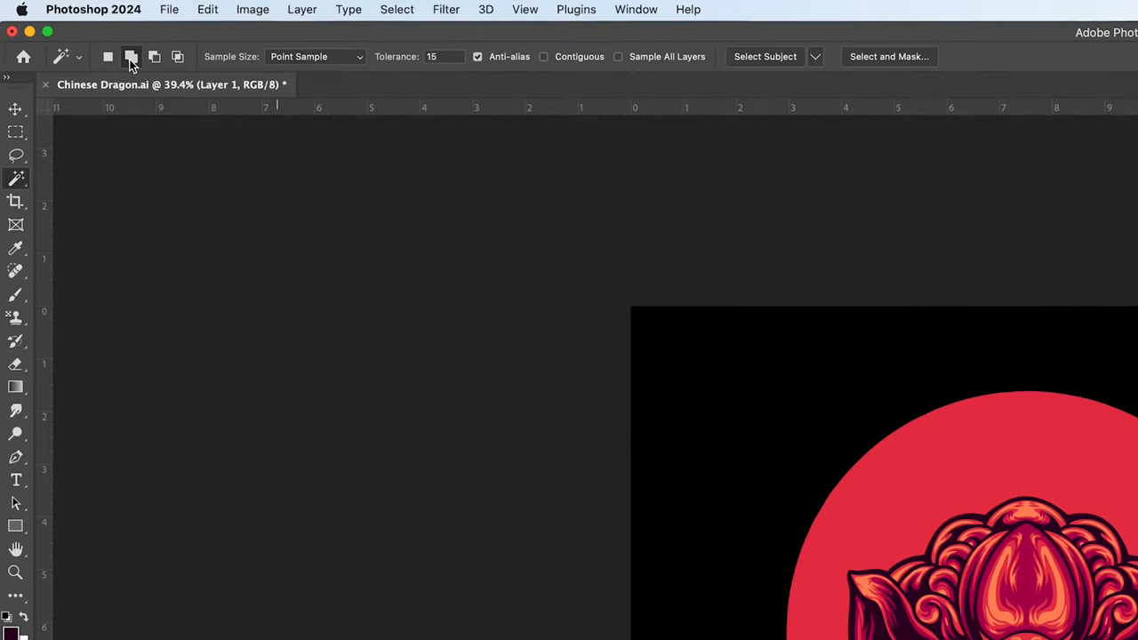
Magic-wand the black at tolerance 10, non-contiguous, then invert to the artwork.
{"action": "triple_click", "coordinate": [434, 55]}
{"action": "type", "text": "10"}
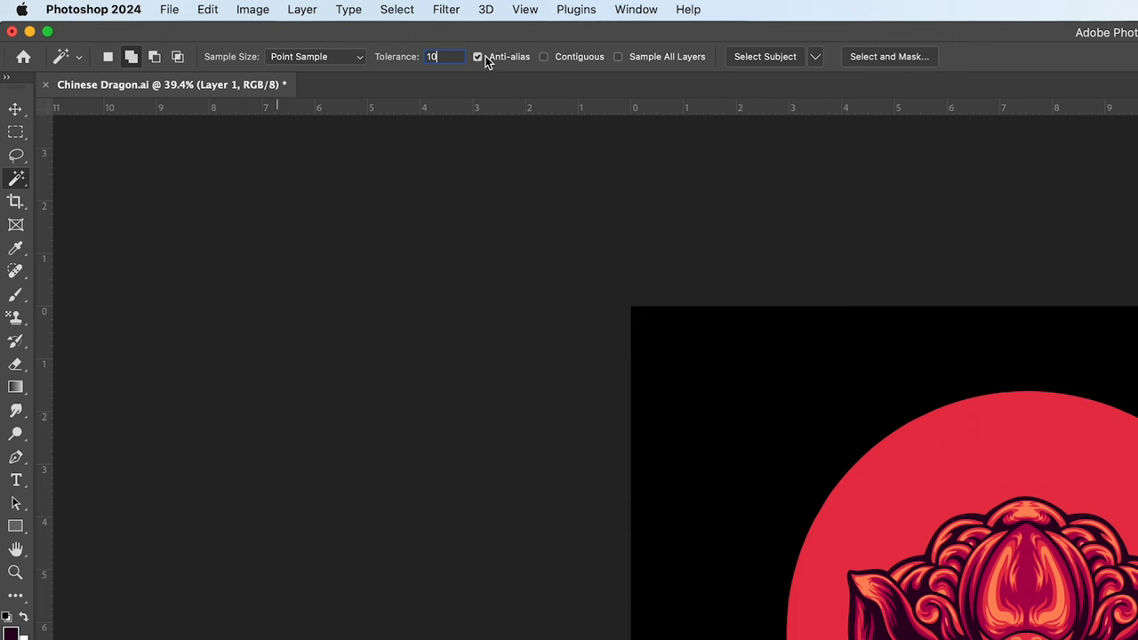
{"action": "mouse_move", "coordinate": [565, 92]}
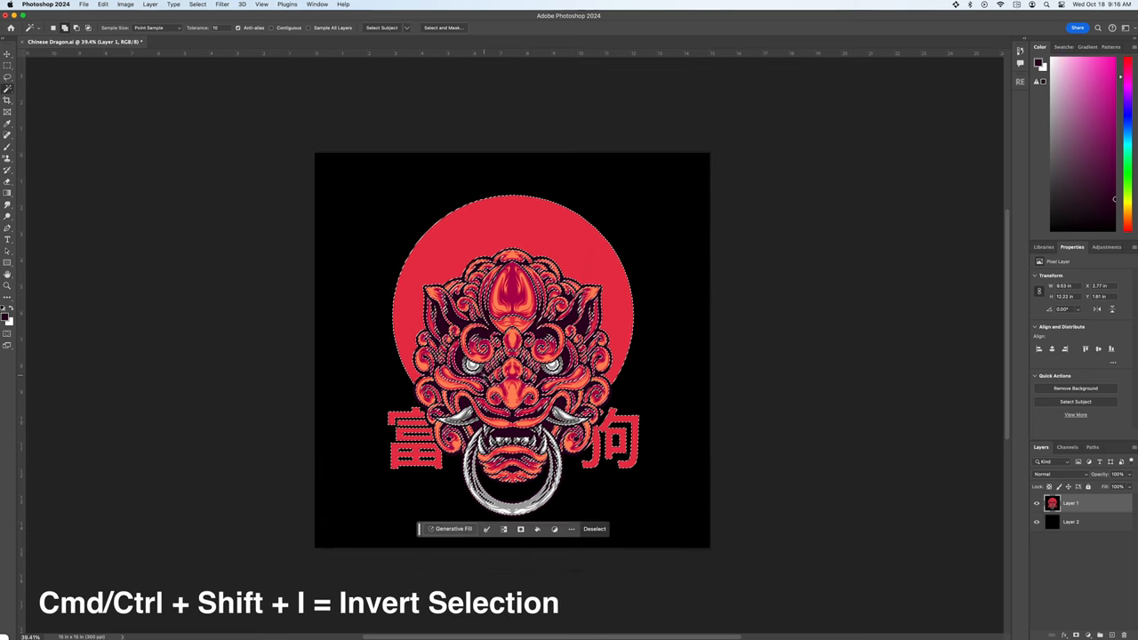
{"action": "key", "text": "cmd+shift+i"}
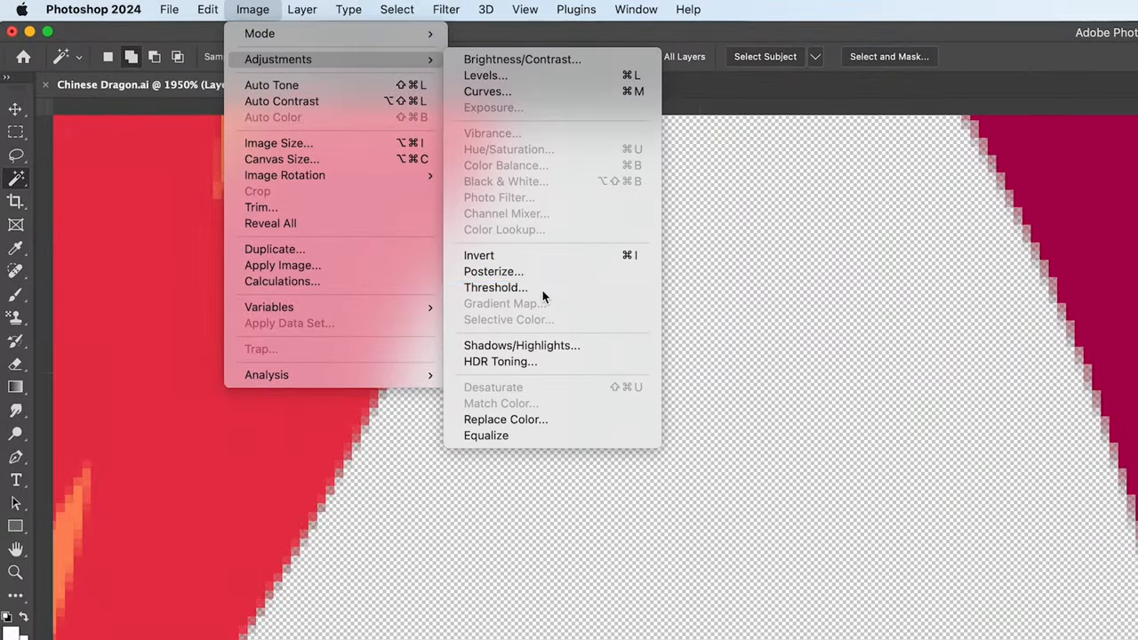
Apply Threshold to the new layer mask so the dragon's edges stay crisp on transparency.
{"action": "left_click", "coordinate": [494, 288]}
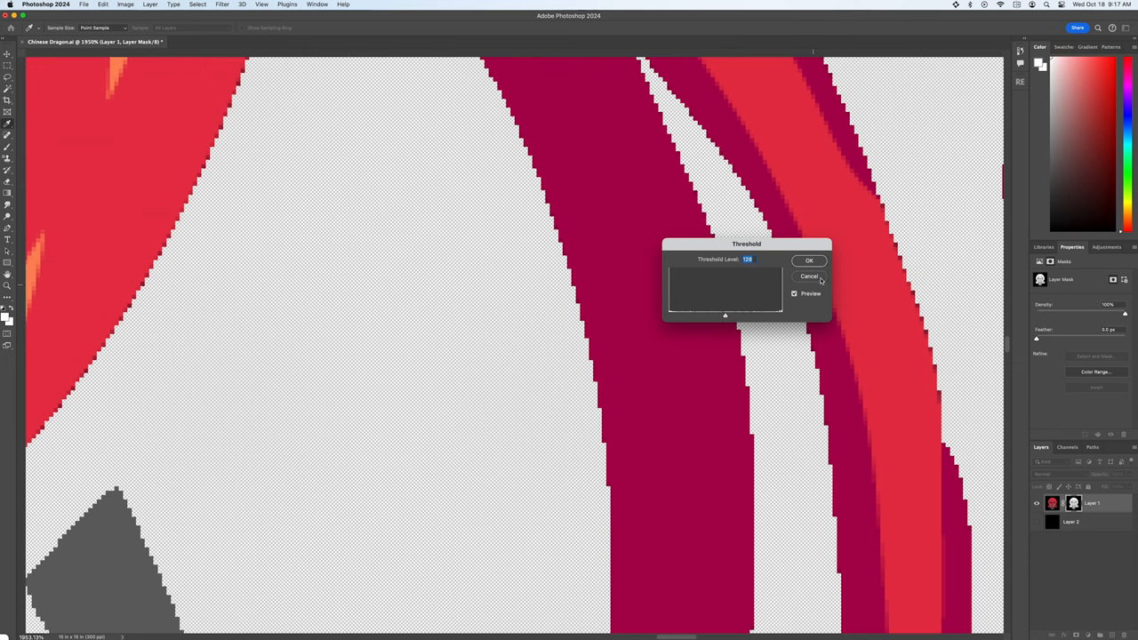
{"action": "left_click", "coordinate": [809, 276]}
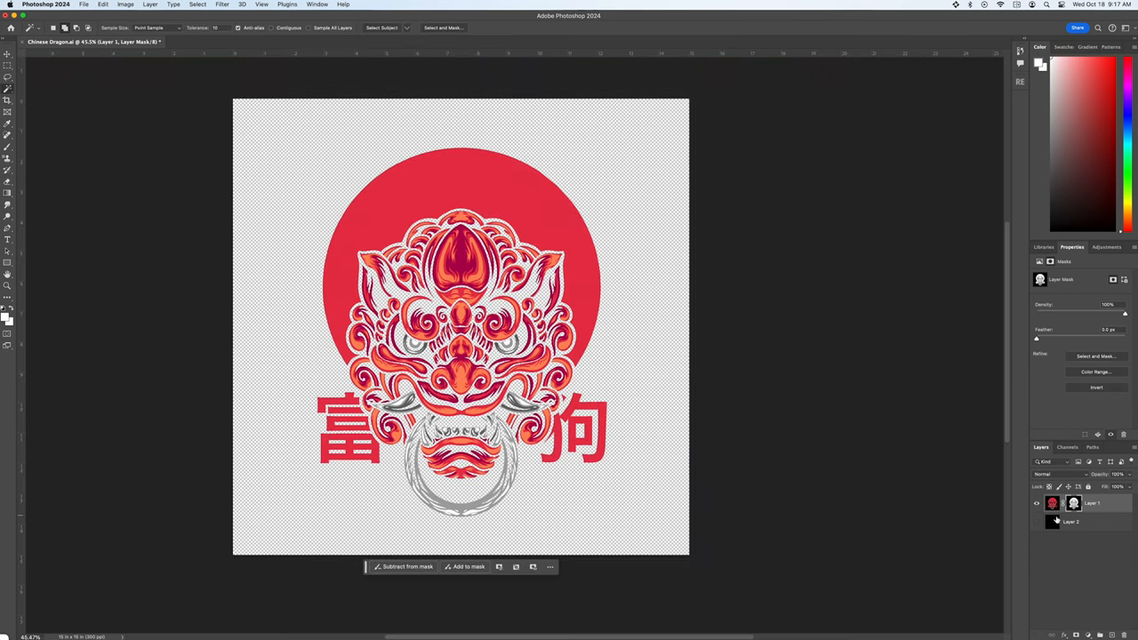
{"action": "left_click", "coordinate": [1035, 522]}
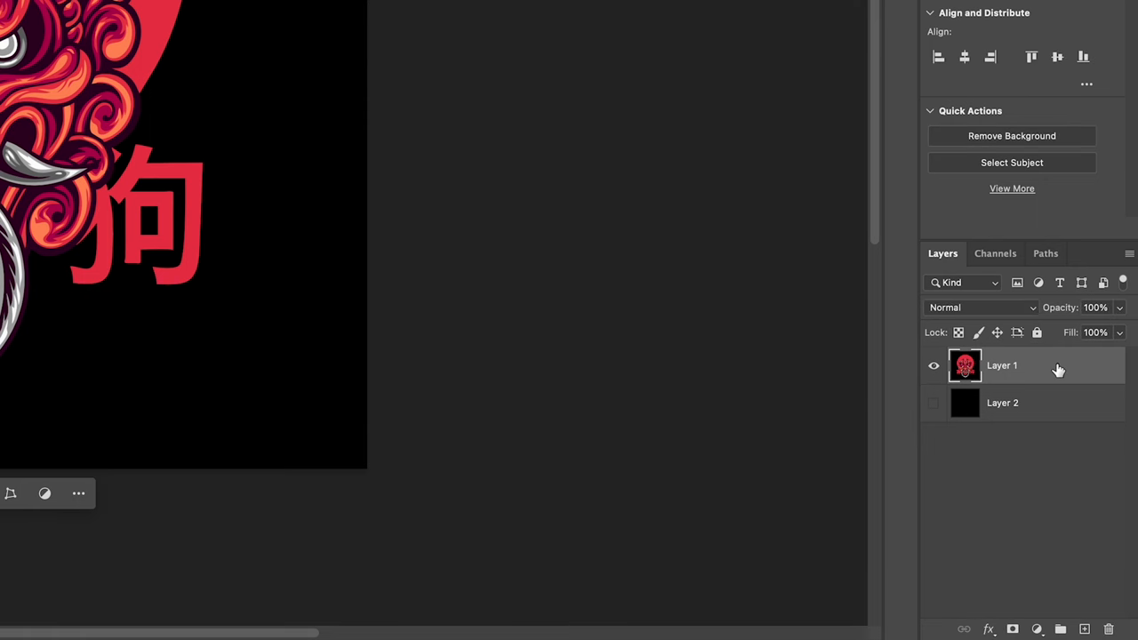
In Layer 1's Blending Options, drag the black Blend If slider right so blacks drop out.
{"action": "right_click", "coordinate": [1003, 367]}
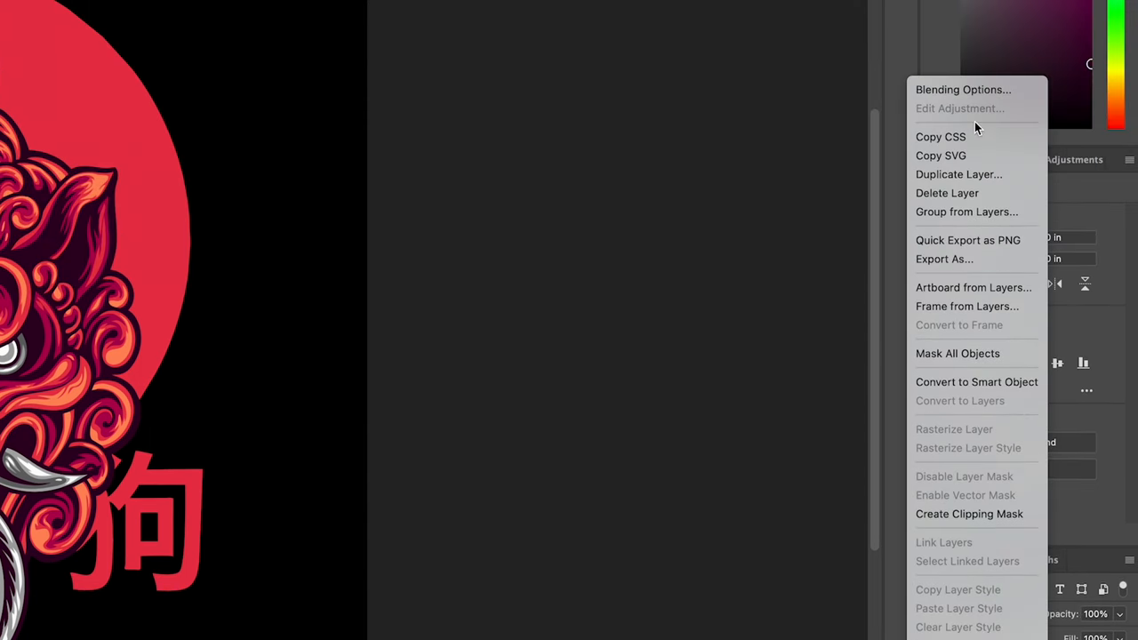
{"action": "left_click", "coordinate": [963, 88]}
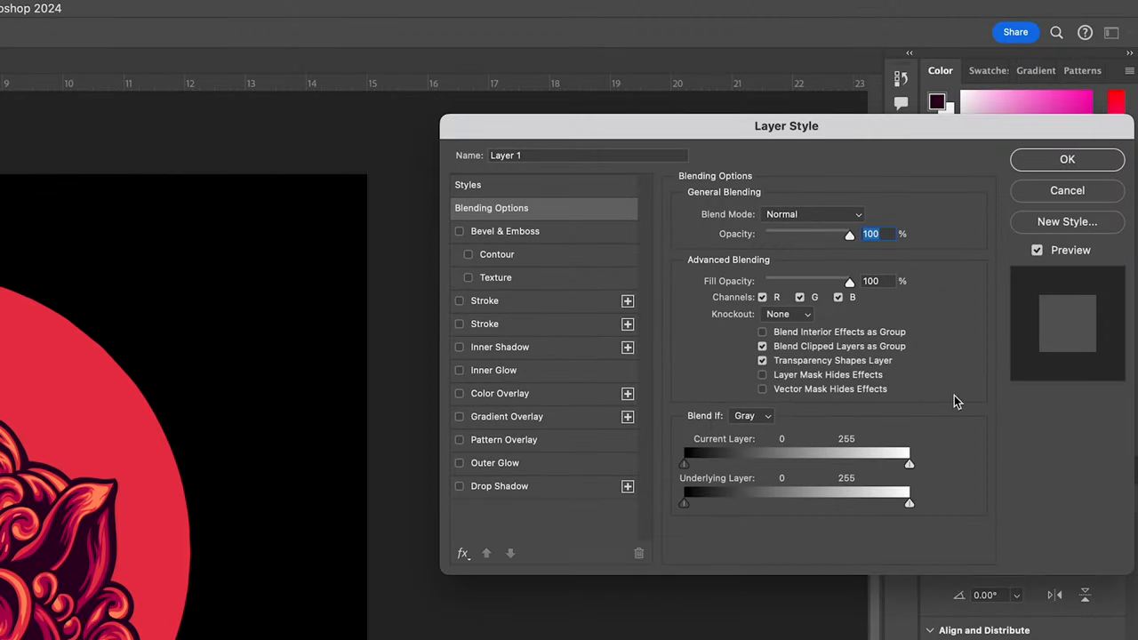
{"action": "mouse_move", "coordinate": [690, 469]}
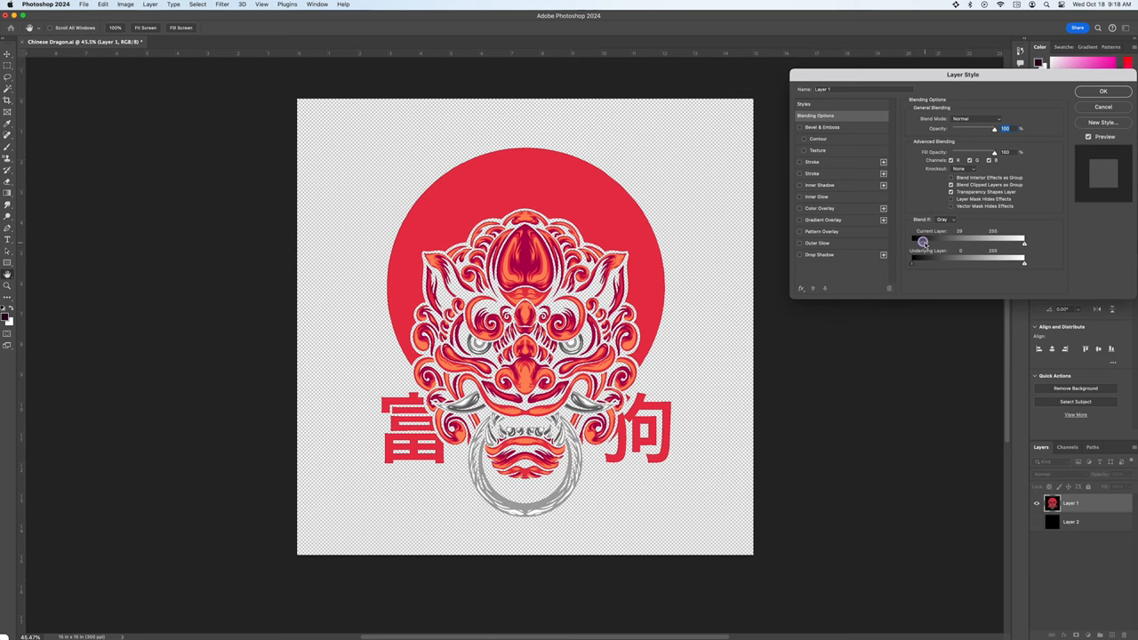
{"action": "left_click_drag", "start_coordinate": [923, 242], "coordinate": [935, 242]}
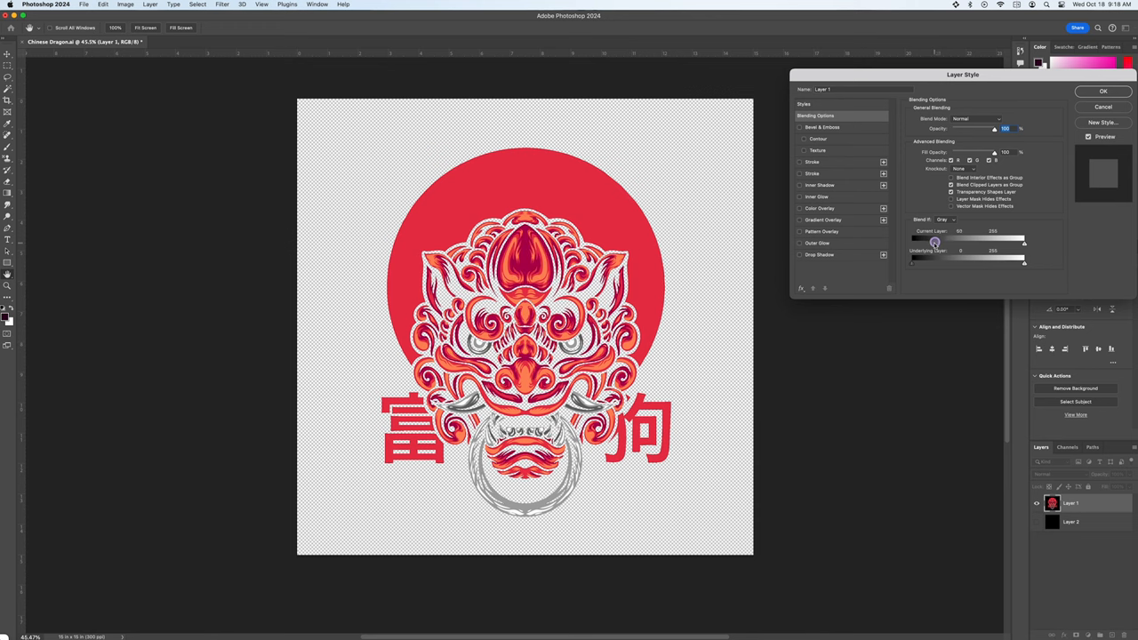
{"action": "left_click_drag", "start_coordinate": [911, 242], "coordinate": [917, 242]}
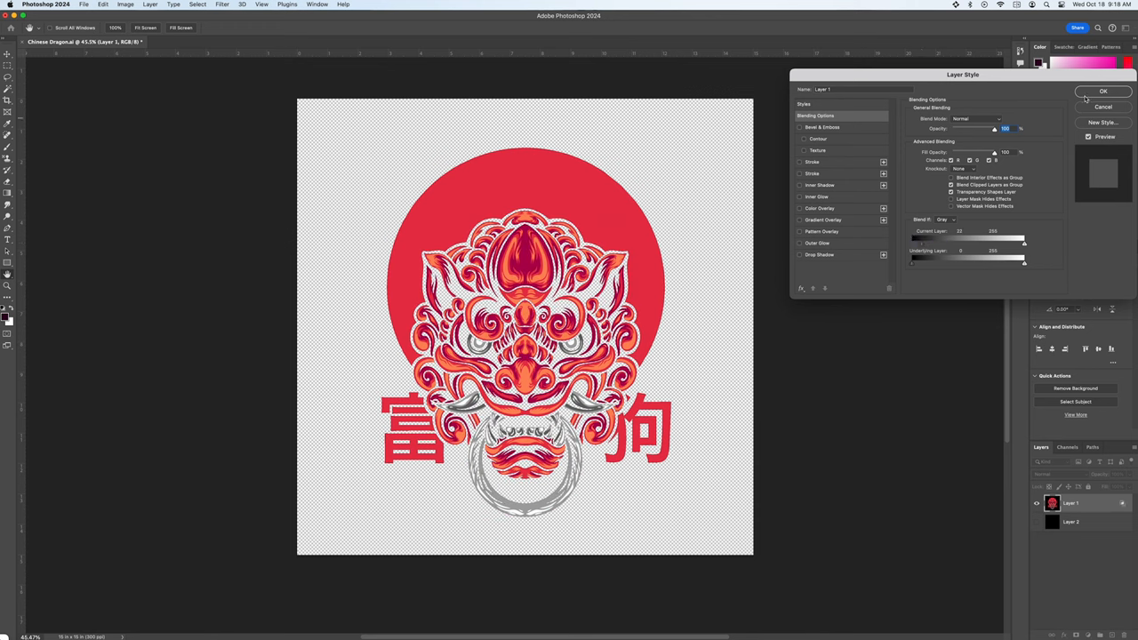
{"action": "left_click", "coordinate": [1103, 91]}
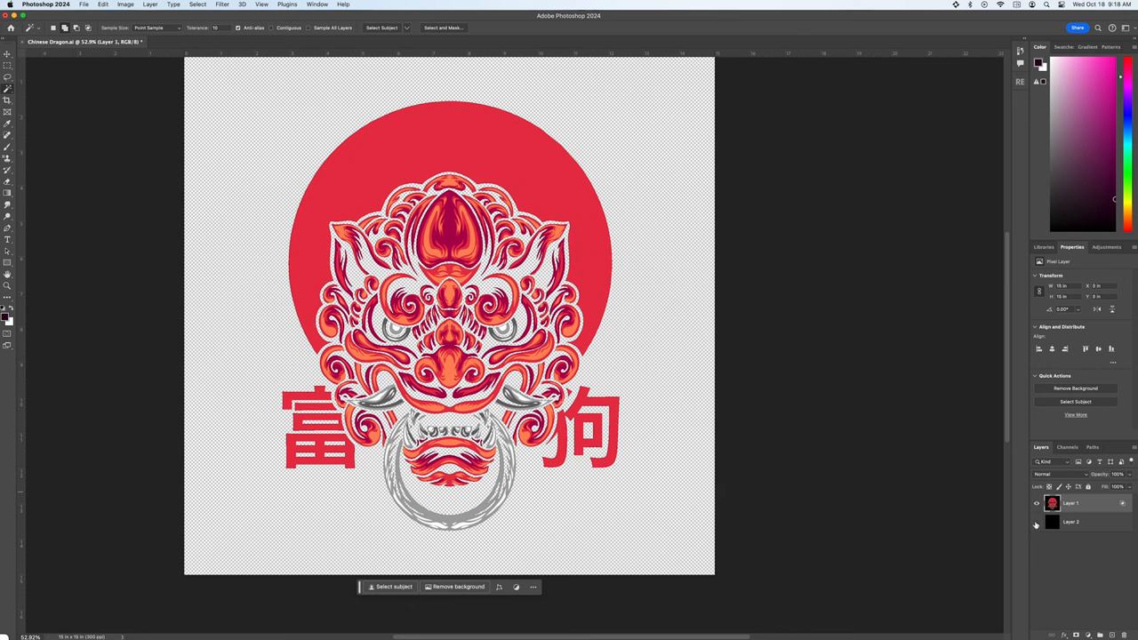
{"action": "left_click", "coordinate": [1035, 522]}
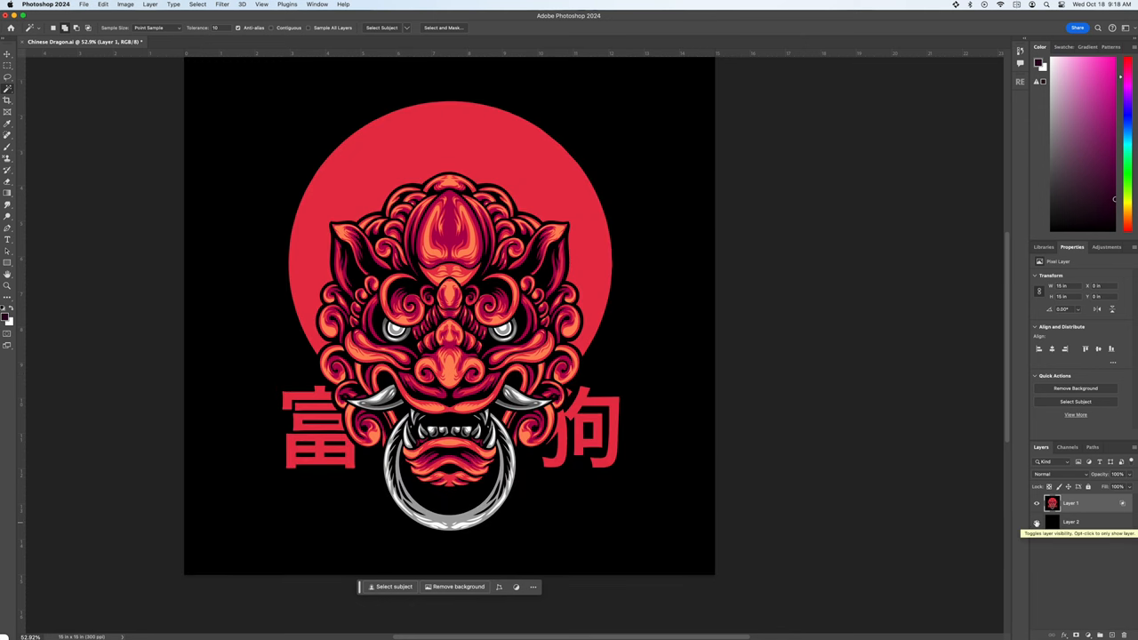
{"action": "left_click", "coordinate": [1035, 523]}
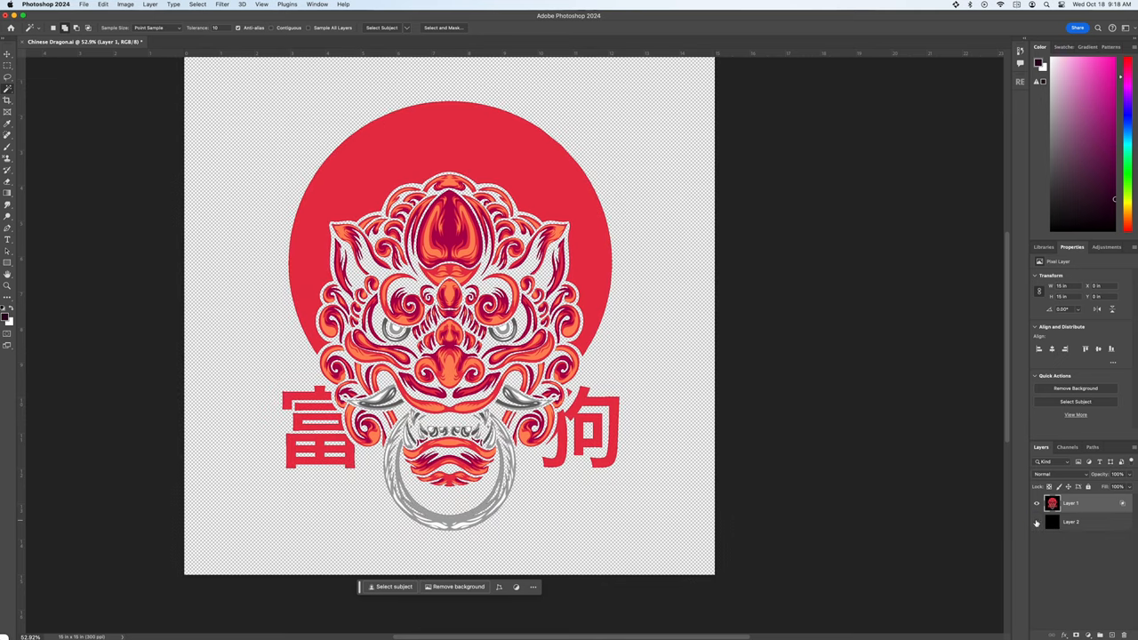